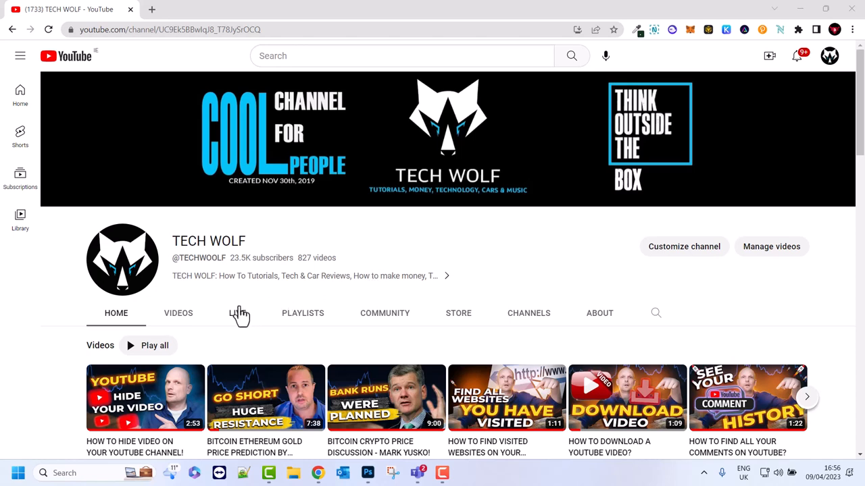
pyautogui.moveTo(241, 336)
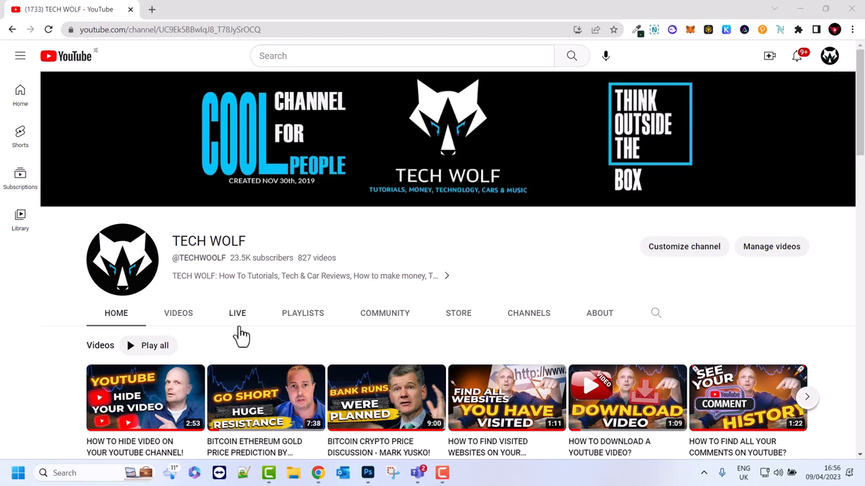
pyautogui.moveTo(247, 329)
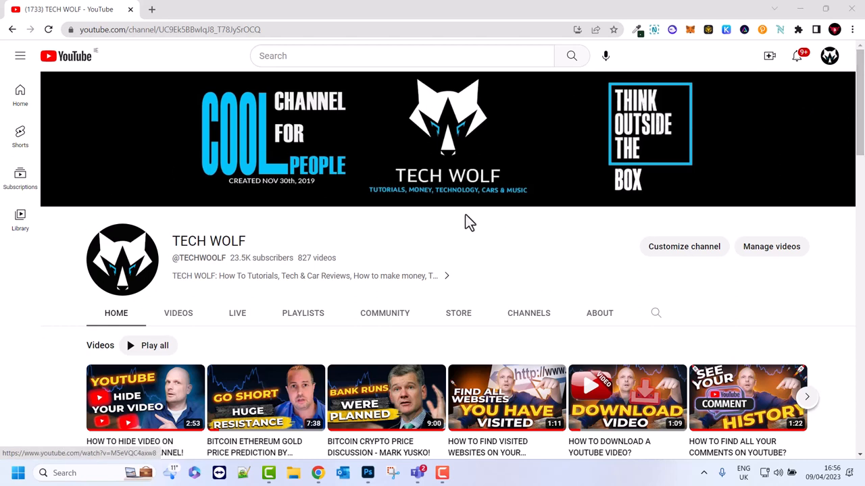
pyautogui.moveTo(301, 291)
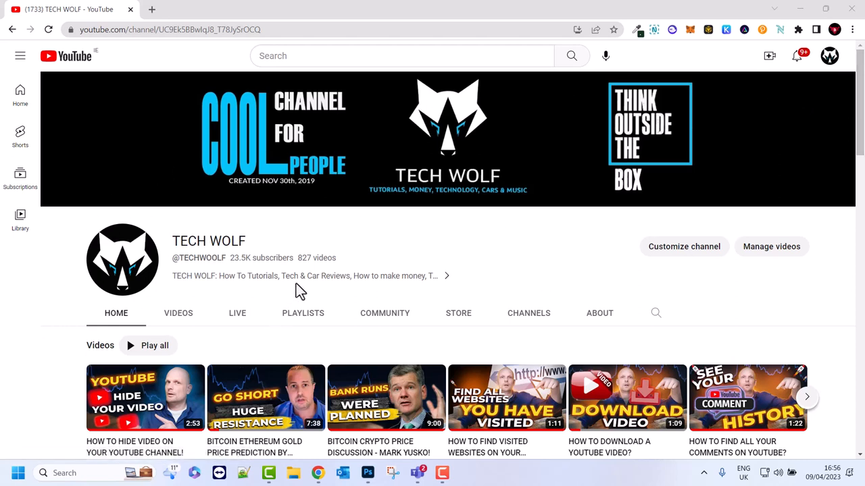
pyautogui.moveTo(819, 47)
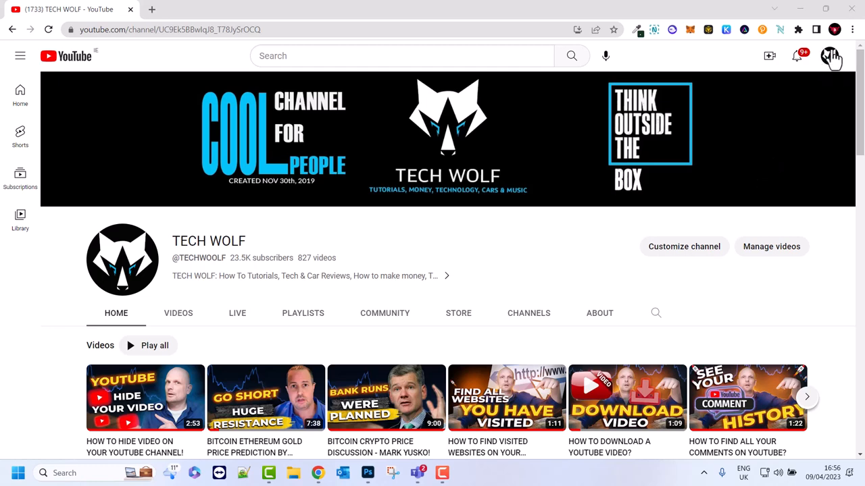
pyautogui.moveTo(823, 82)
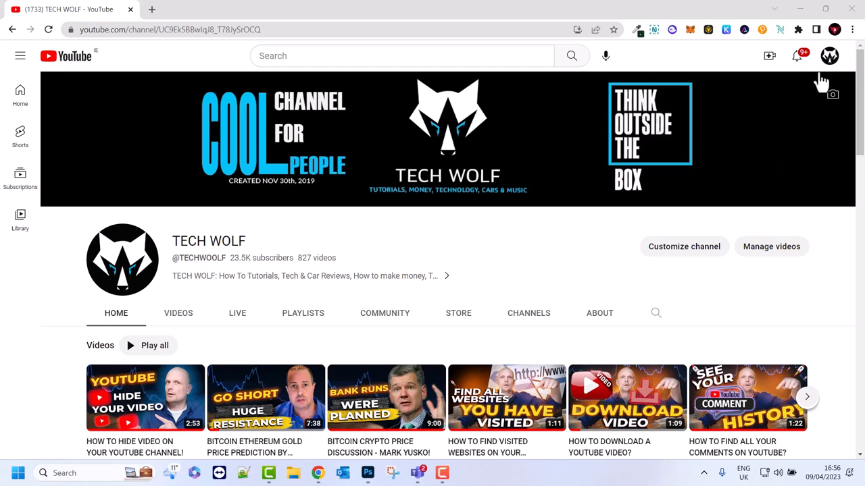
# Step: Open YouTube Settings from the profile avatar's account menu
pyautogui.click(829, 56)
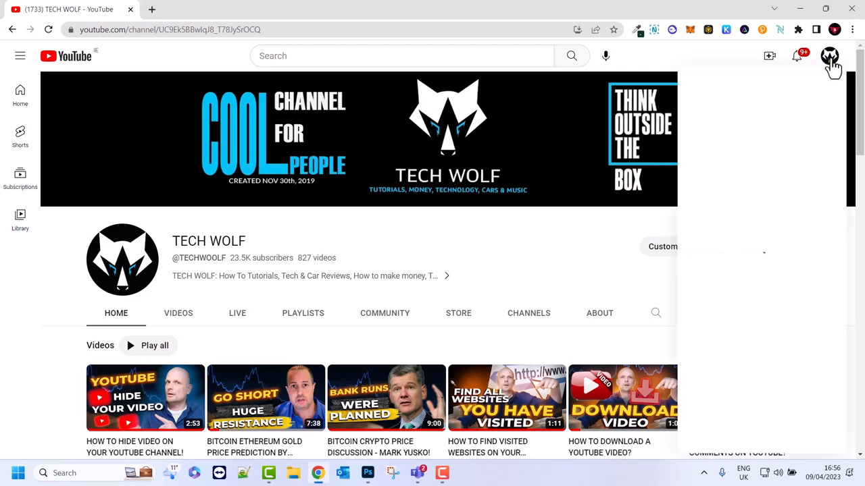
pyautogui.click(829, 56)
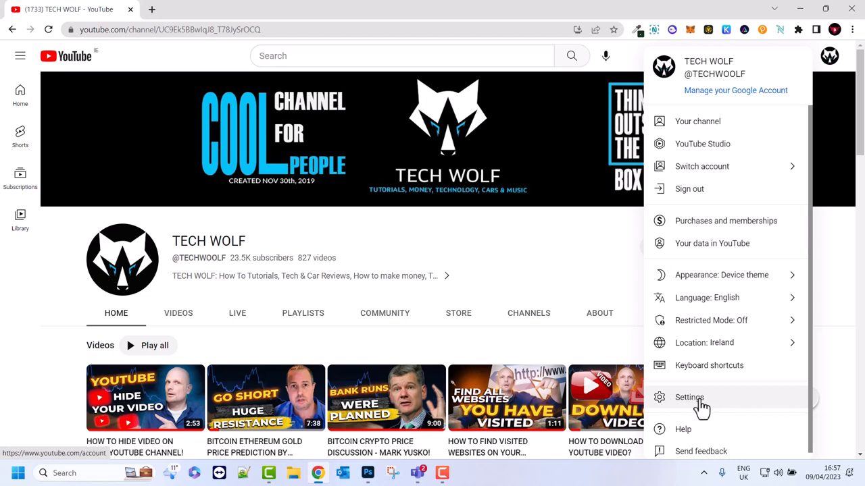
pyautogui.click(689, 397)
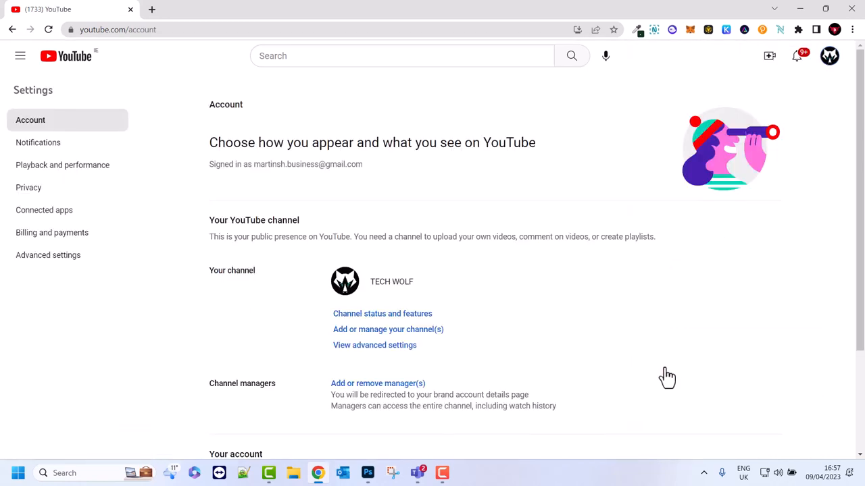
pyautogui.moveTo(186, 299)
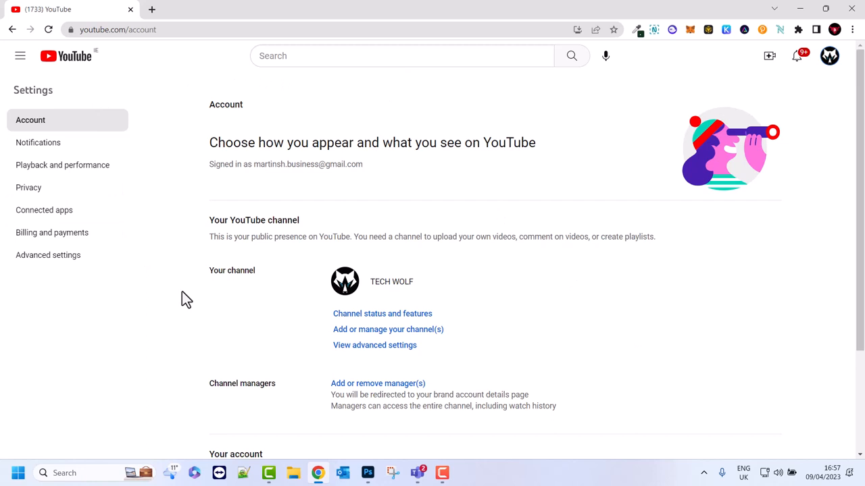
pyautogui.moveTo(53, 233)
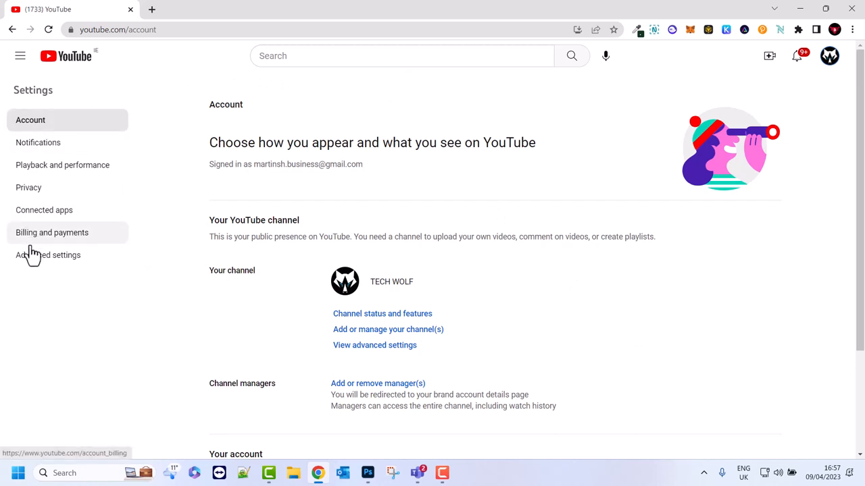
pyautogui.moveTo(53, 236)
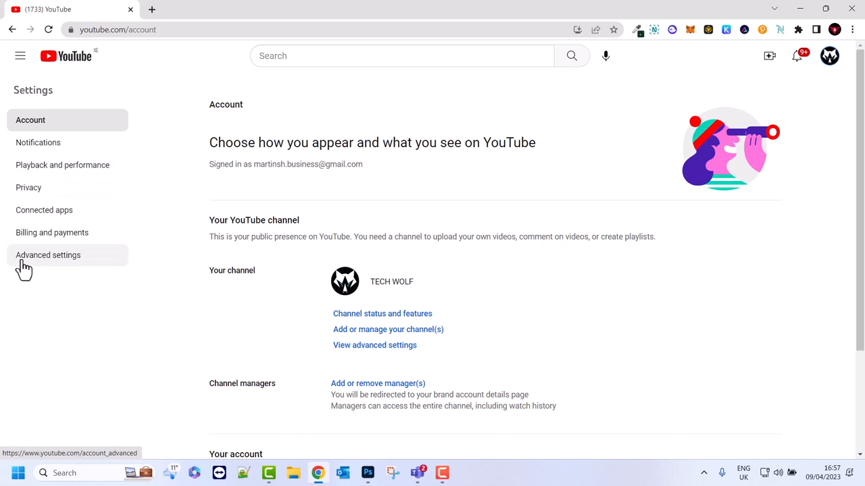
# Step: Show the Advanced settings section with channel IDs and delete channel option
pyautogui.click(48, 255)
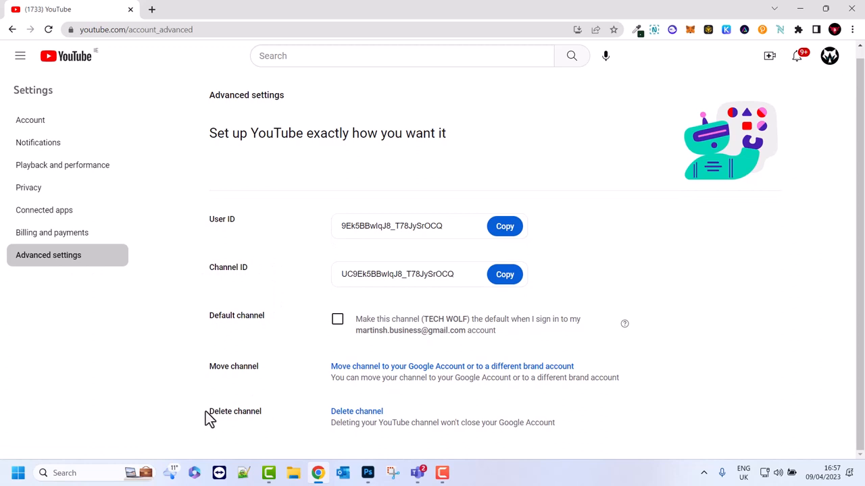
pyautogui.doubleClick(235, 411)
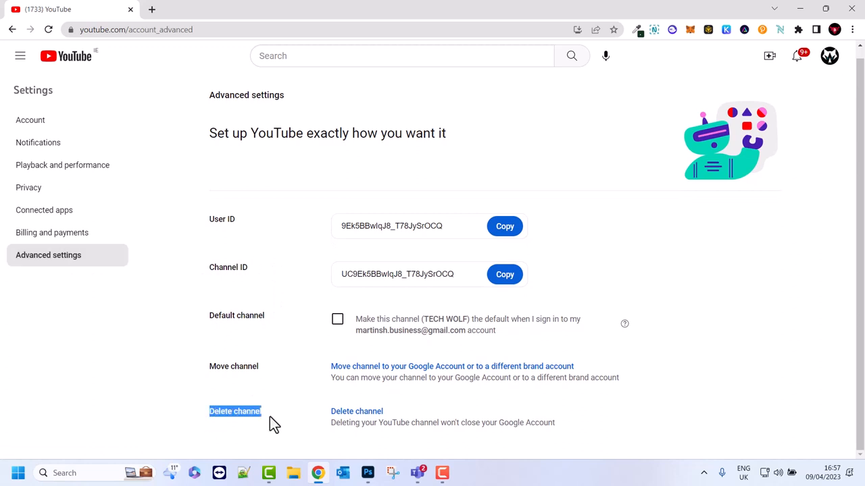
pyautogui.moveTo(372, 425)
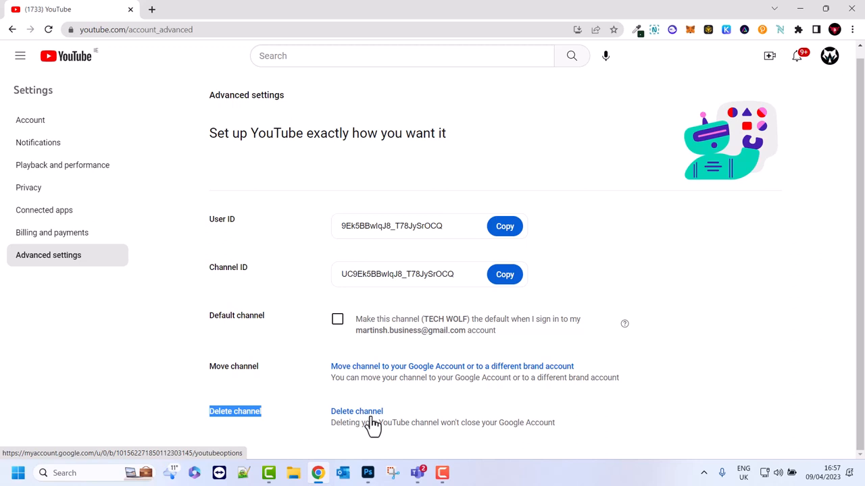
pyautogui.moveTo(313, 434)
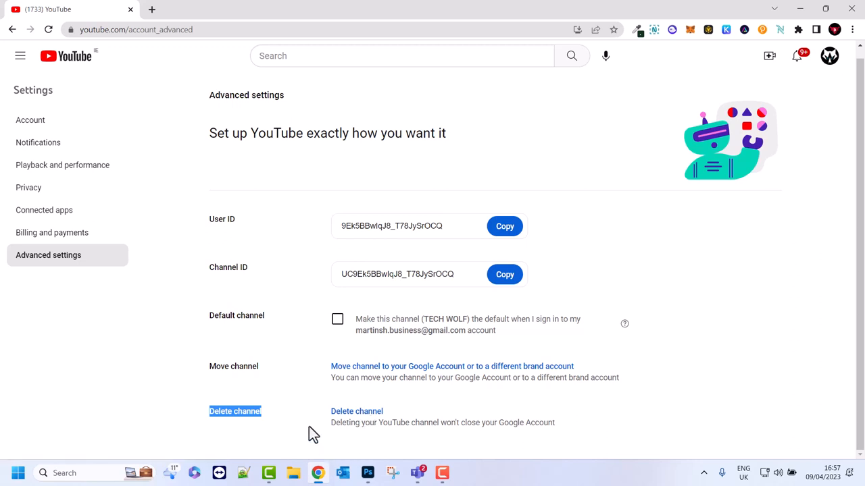